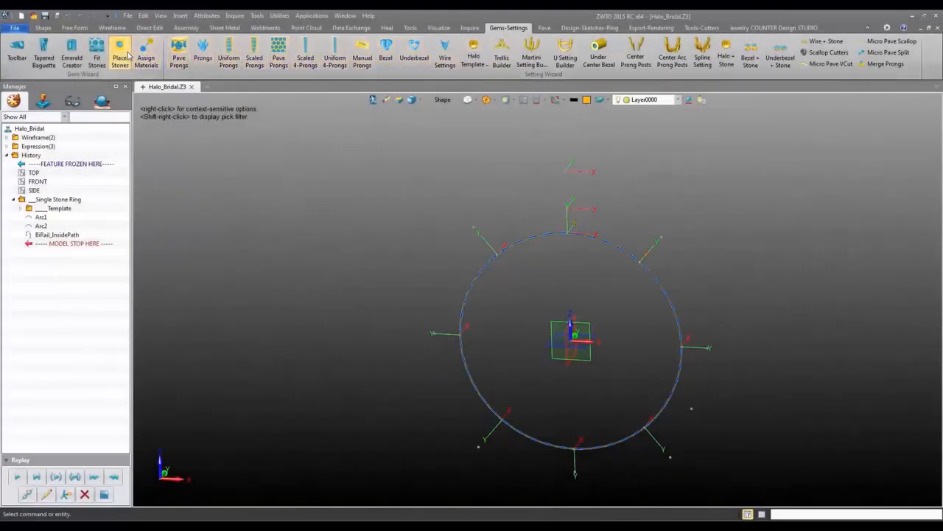
Place a yellow faceted gemstone as the centre stone above the ring's circular path
{"action": "left_click", "coordinate": [119, 56]}
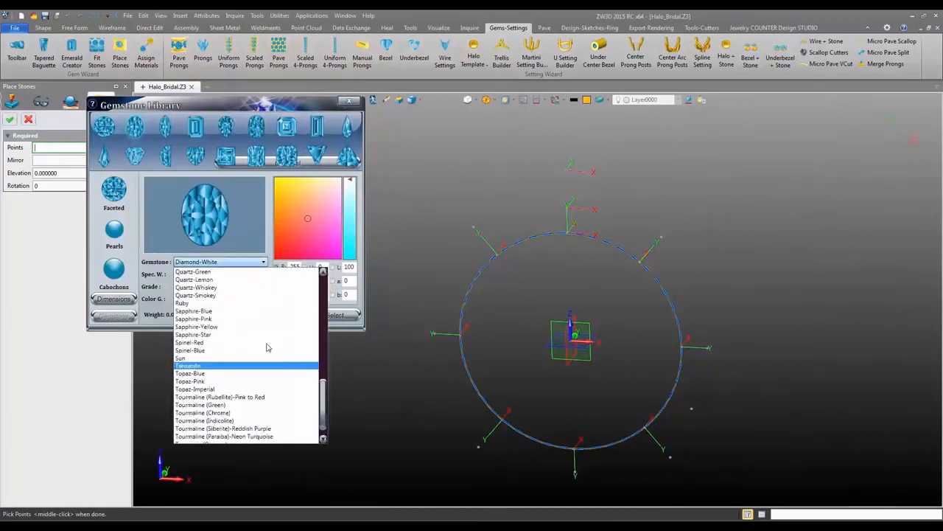
{"action": "left_click", "coordinate": [113, 298]}
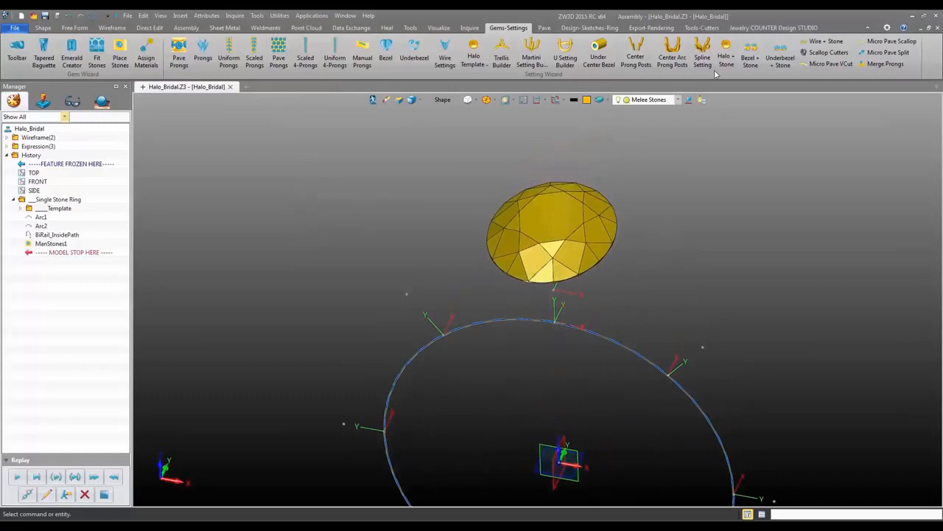
Add the InOut Square Bottom Shank template around the yellow stone
{"action": "left_click", "coordinate": [726, 56]}
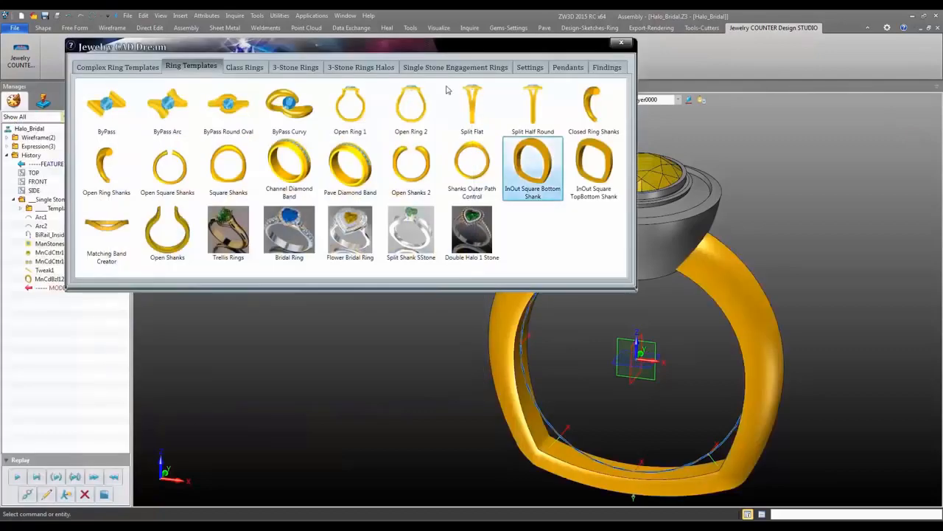
Close the template collection and move to the Shape tools to merge shank and head
{"action": "left_click", "coordinate": [622, 41]}
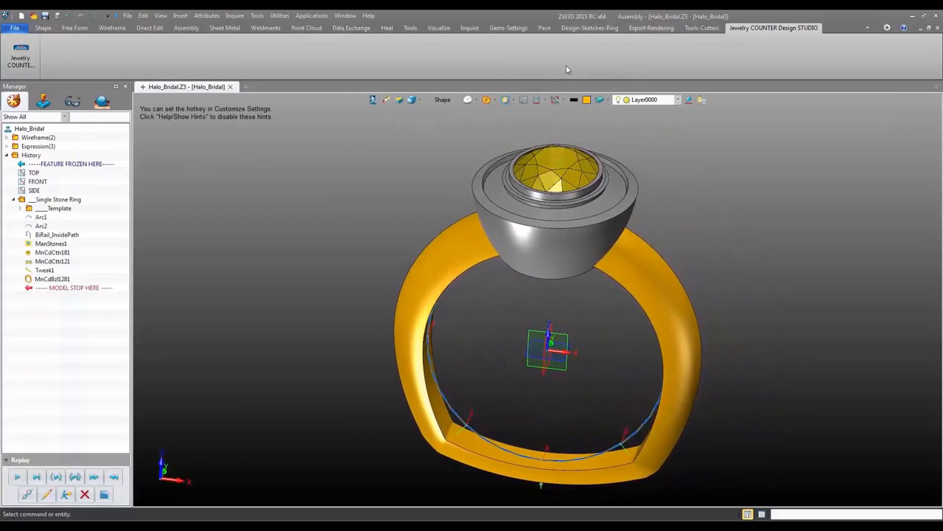
{"action": "left_click", "coordinate": [702, 26]}
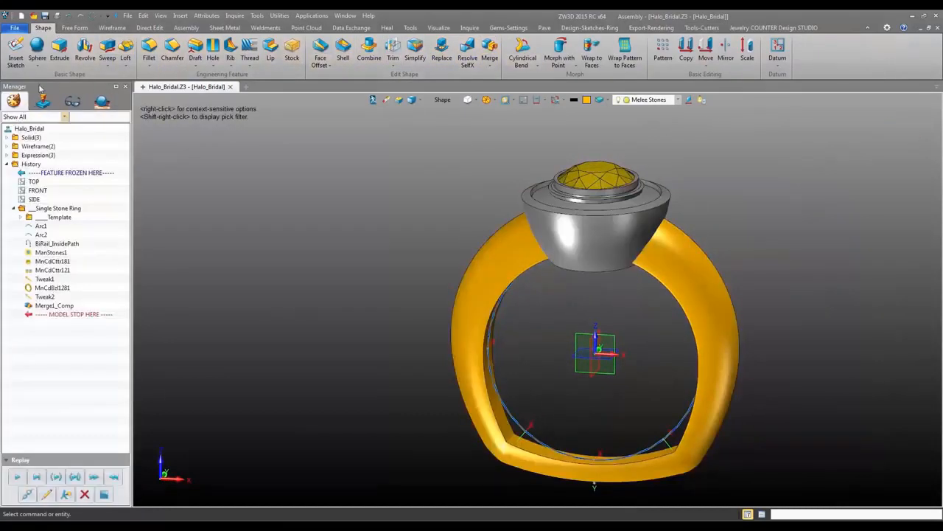
Cut the bezel head material around the stone and erase the leftover body
{"action": "left_click", "coordinate": [368, 52]}
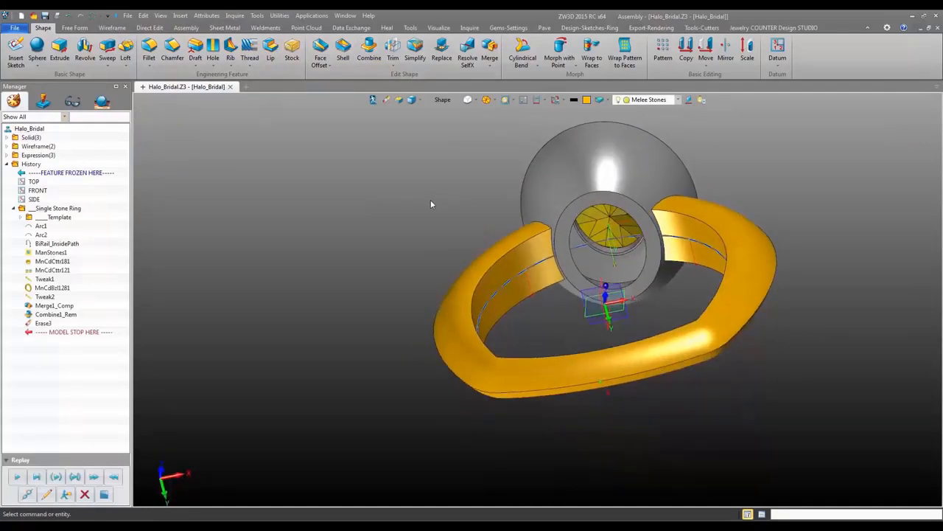
{"action": "left_click", "coordinate": [59, 52]}
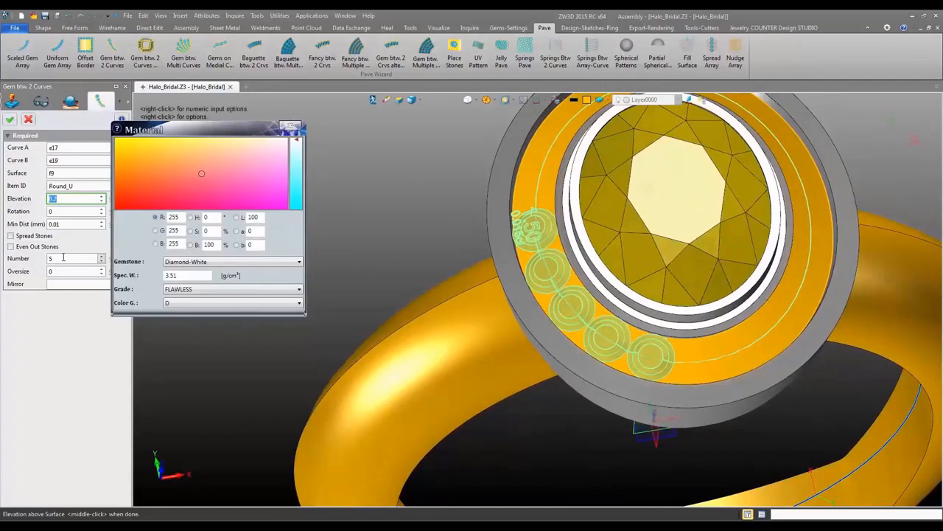
Confirm the halo of small round diamonds around the yellow centre stone
{"action": "left_click", "coordinate": [12, 236]}
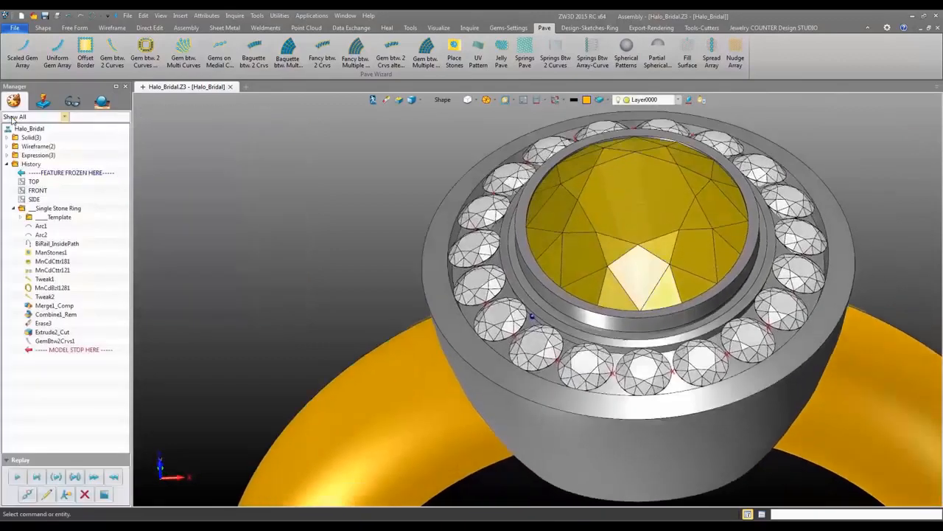
{"action": "left_click", "coordinate": [507, 26]}
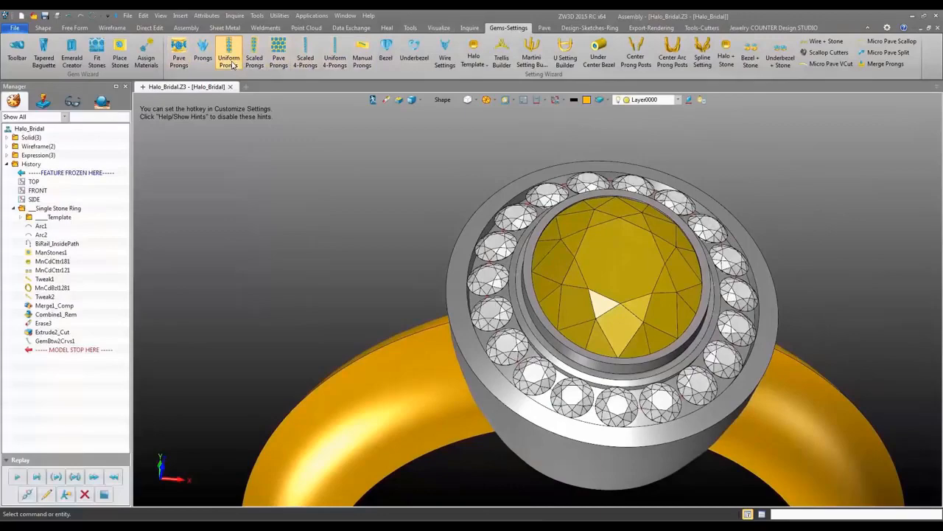
Add uniform prongs around the halo diamonds and merge the stone cutters into the head
{"action": "left_click", "coordinate": [228, 56]}
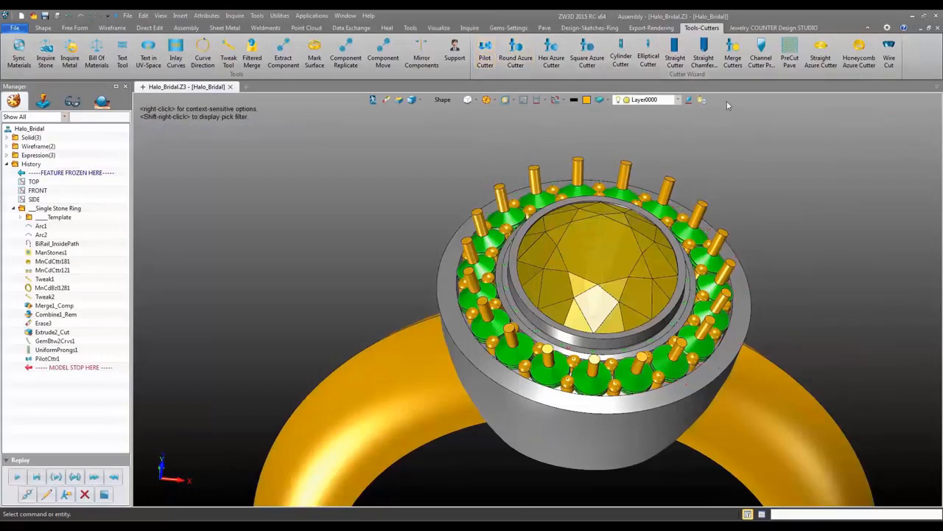
{"action": "left_click", "coordinate": [731, 57]}
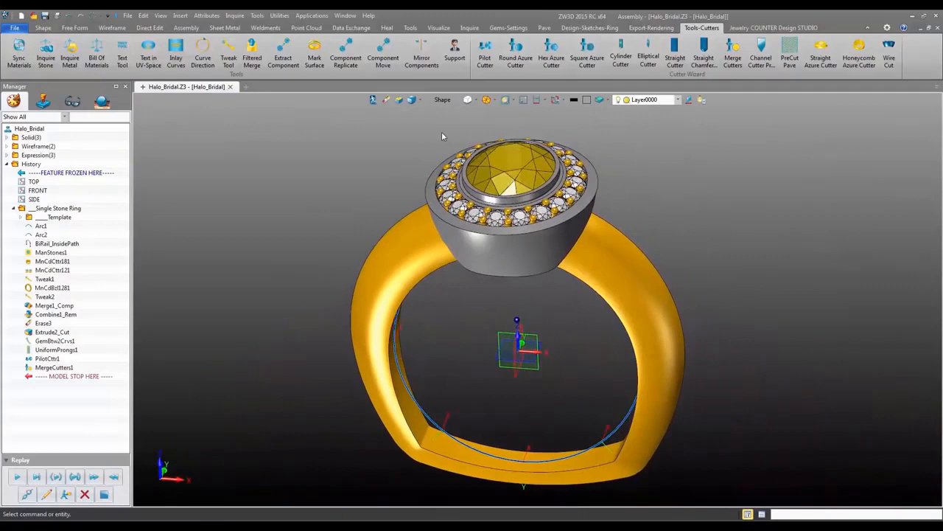
{"action": "left_click", "coordinate": [507, 26]}
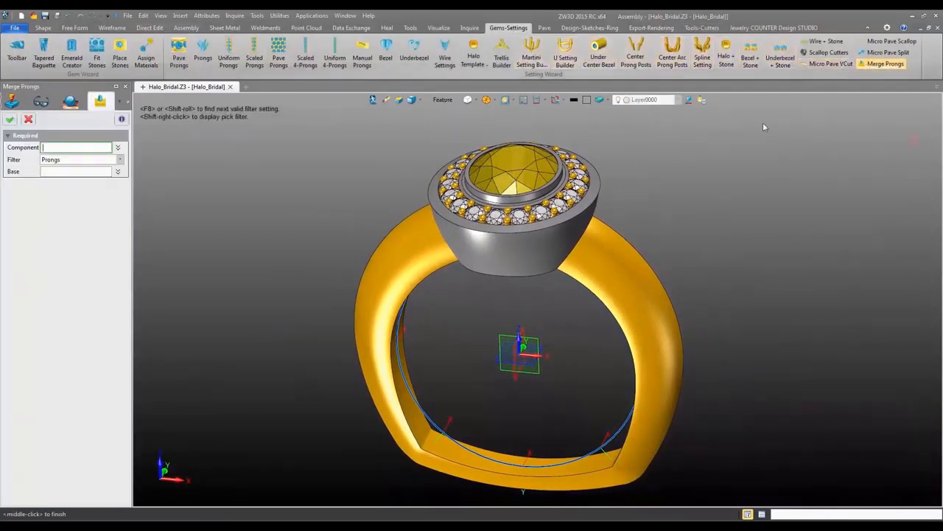
Merge the prongs into the ring and recolour the whole metal yellow gold
{"action": "left_click", "coordinate": [513, 180]}
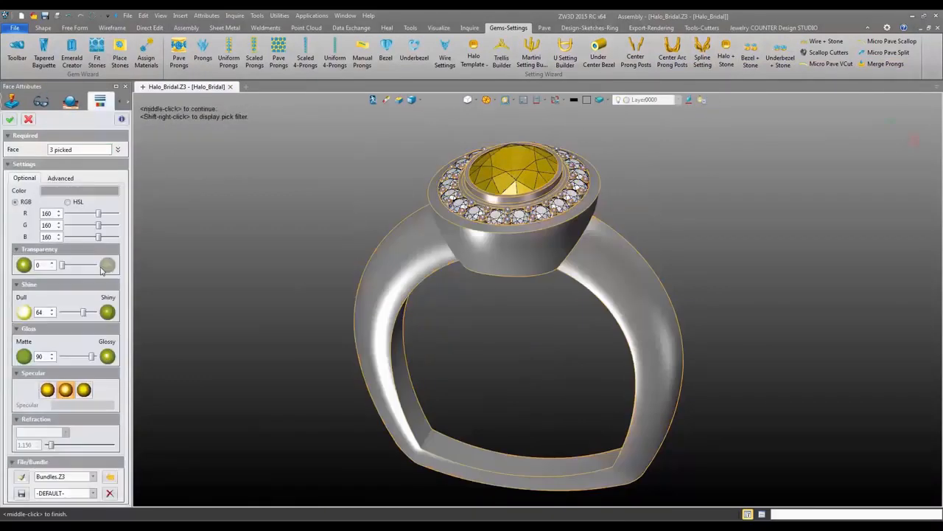
{"action": "left_click", "coordinate": [80, 190]}
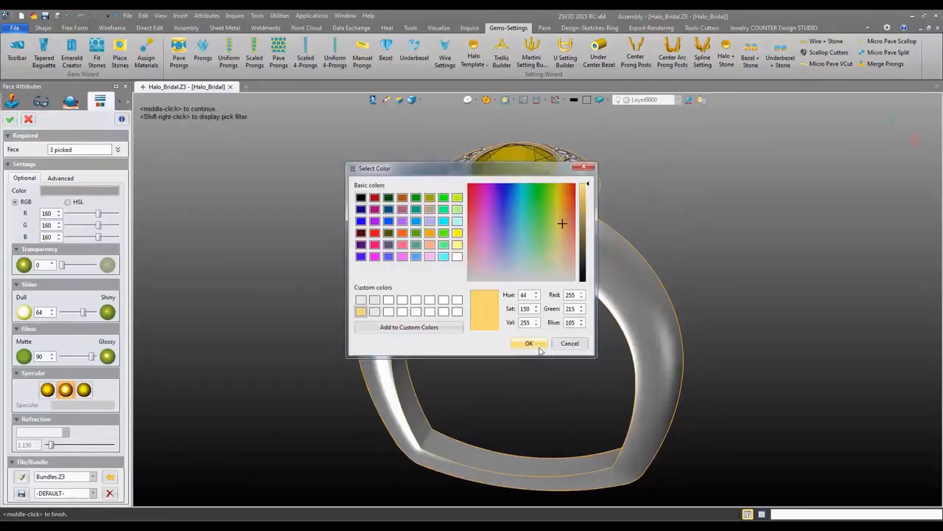
{"action": "left_click", "coordinate": [528, 342]}
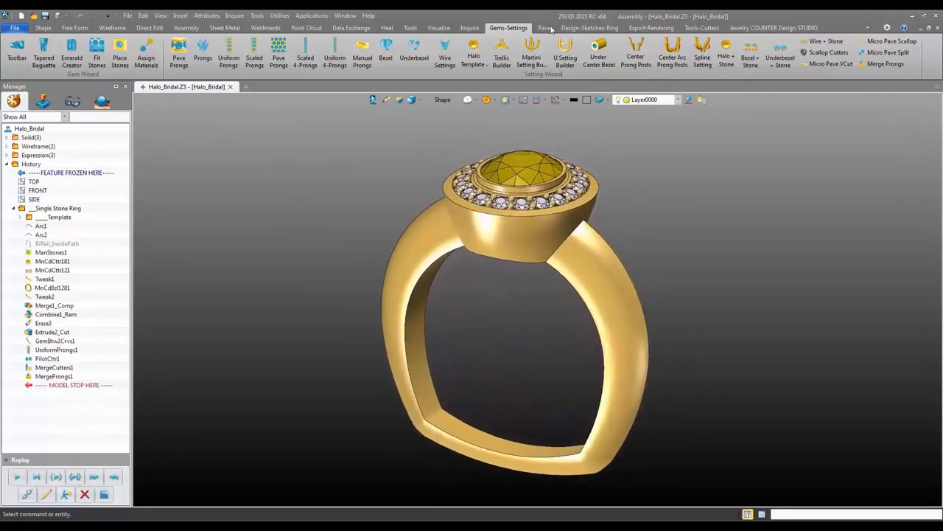
Run an Internal Live Render of the finished gold halo ring
{"action": "left_click", "coordinate": [652, 28]}
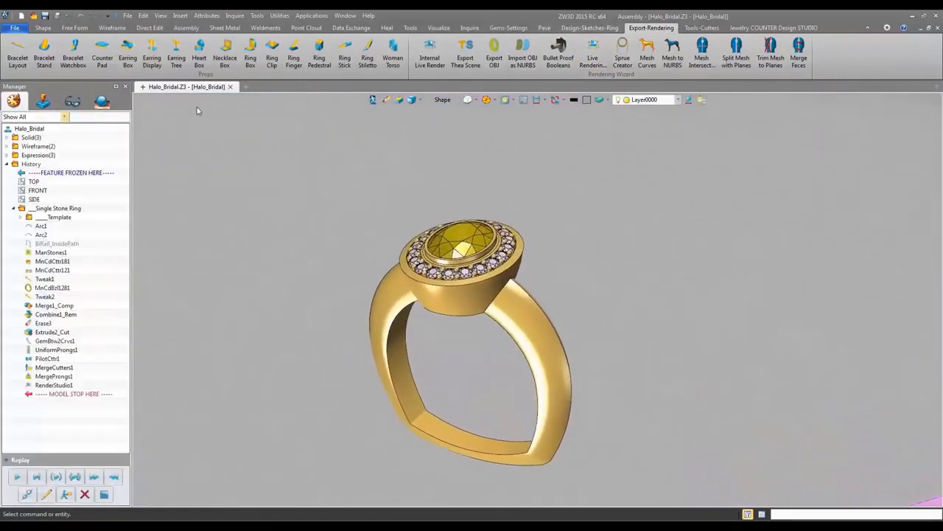
{"action": "left_click", "coordinate": [430, 53]}
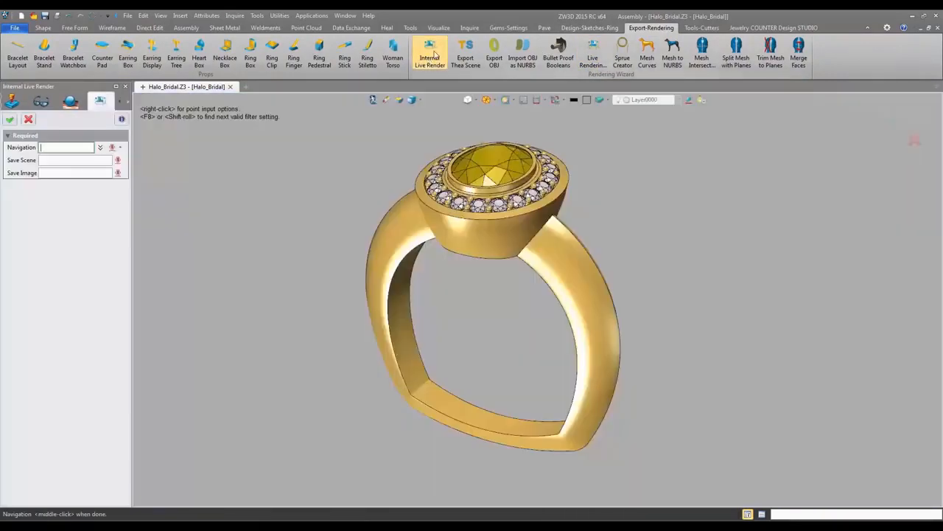
{"action": "left_click", "coordinate": [430, 56]}
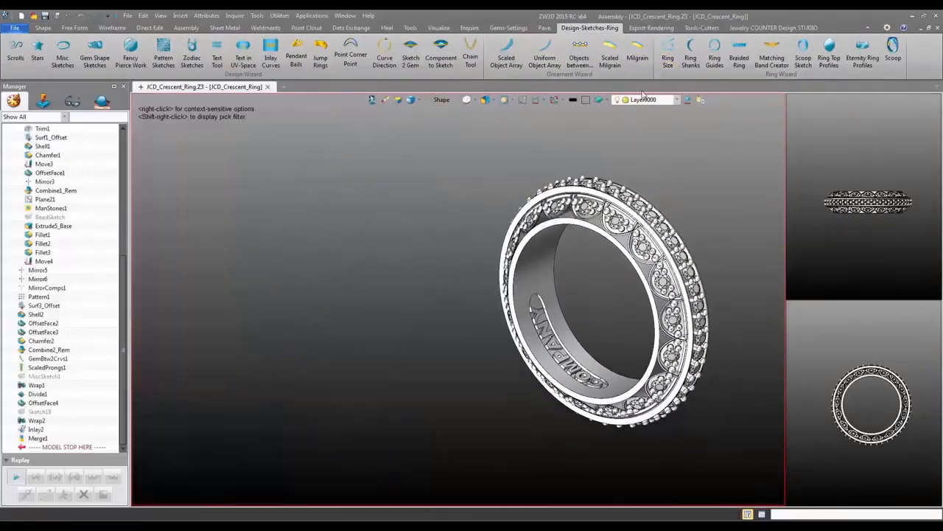
Apply new inside ring width and CrescentGap values in the band's driving parameters
{"action": "left_click", "coordinate": [668, 56]}
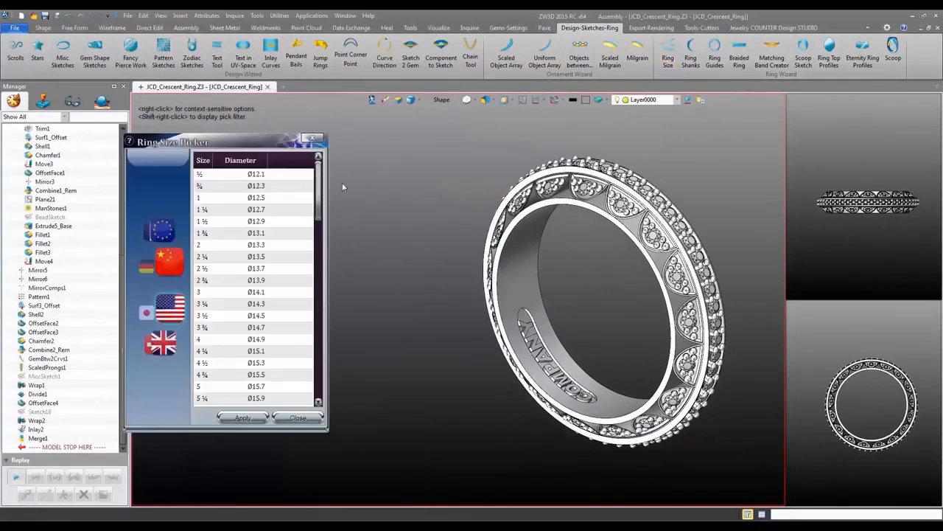
{"action": "left_click", "coordinate": [298, 419]}
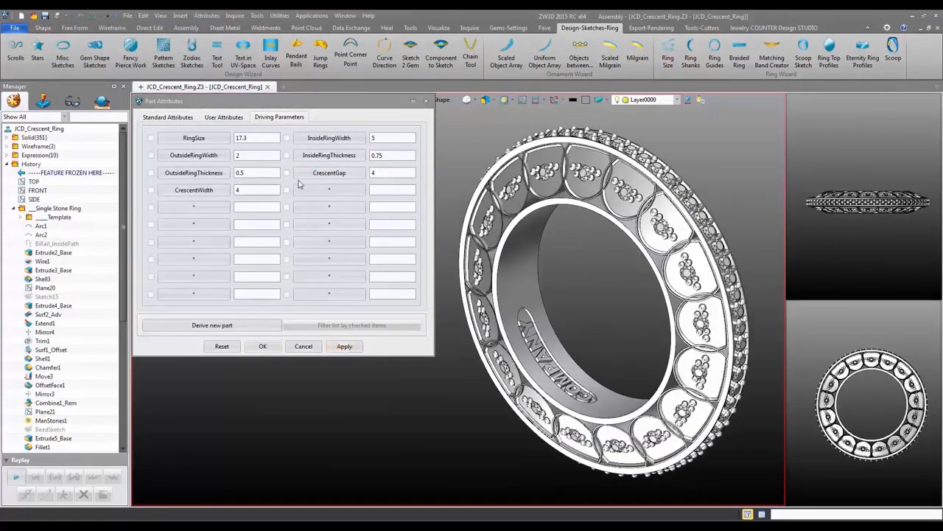
{"action": "left_click", "coordinate": [345, 346]}
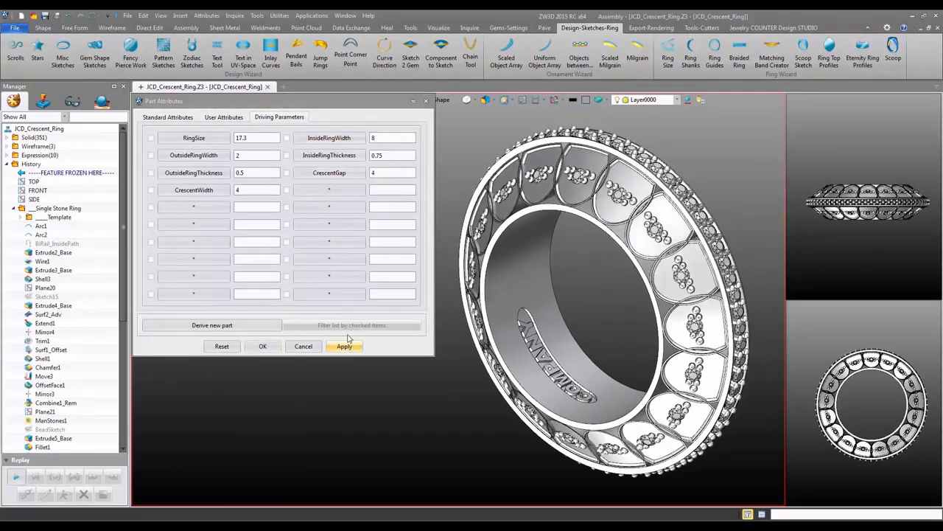
{"action": "left_click", "coordinate": [343, 346]}
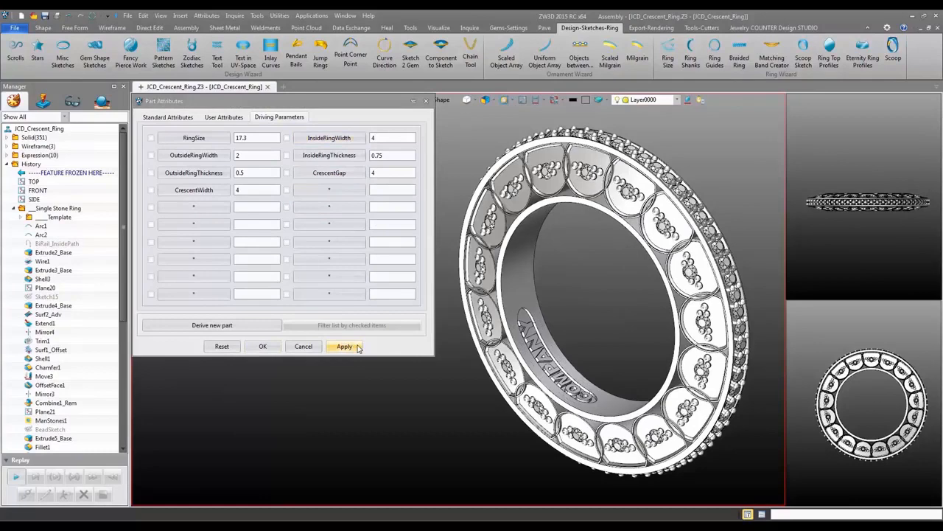
{"action": "left_click", "coordinate": [345, 345]}
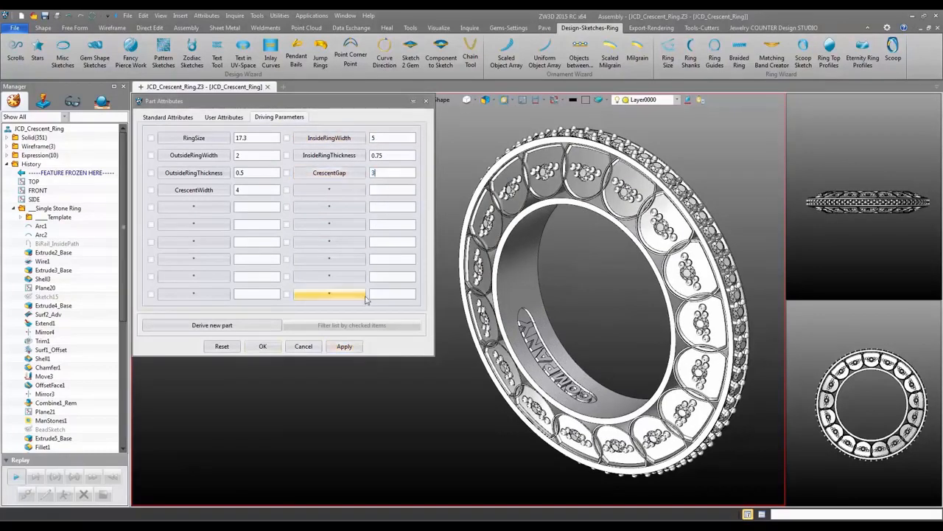
{"action": "left_click", "coordinate": [345, 346]}
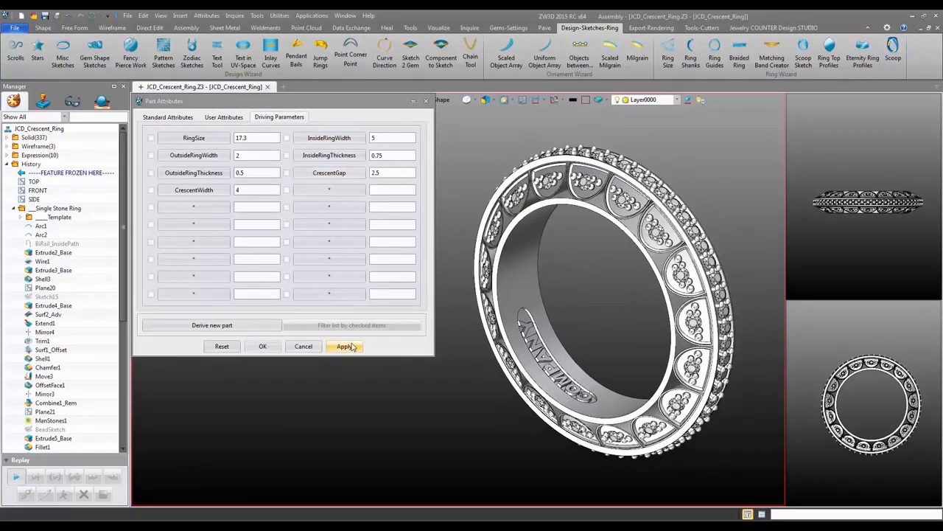
Set CrescentWidth to 0.5 and apply it to widen the crescent
{"action": "left_click", "coordinate": [345, 346]}
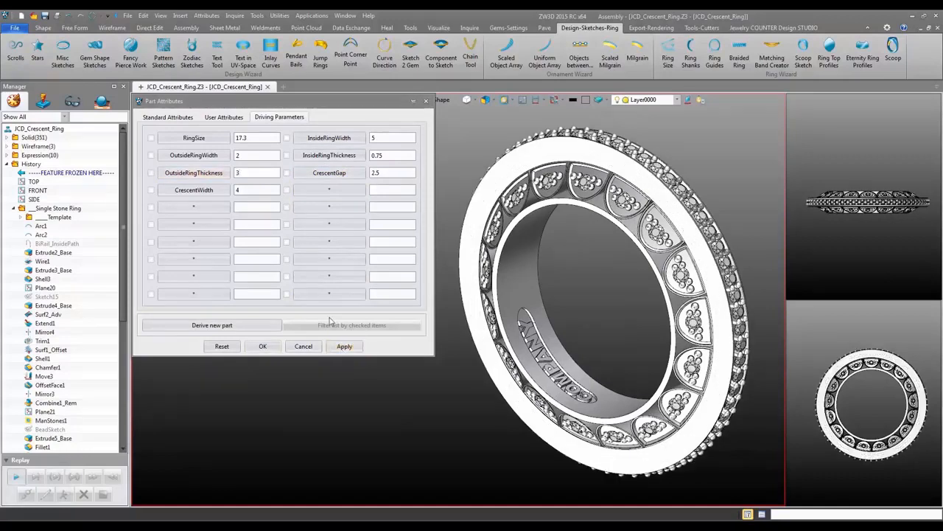
{"action": "type", "text": "0.5"}
{"action": "type", "text": "5.5"}
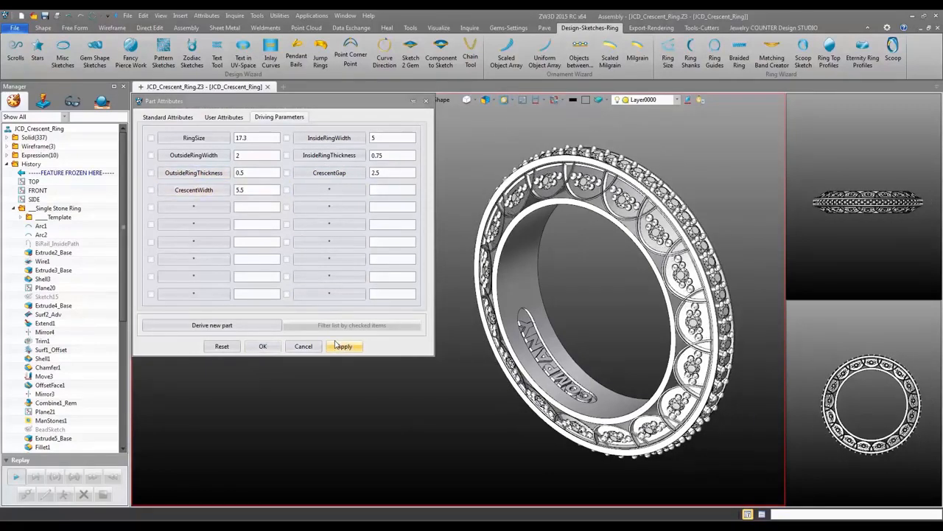
{"action": "left_click", "coordinate": [344, 346]}
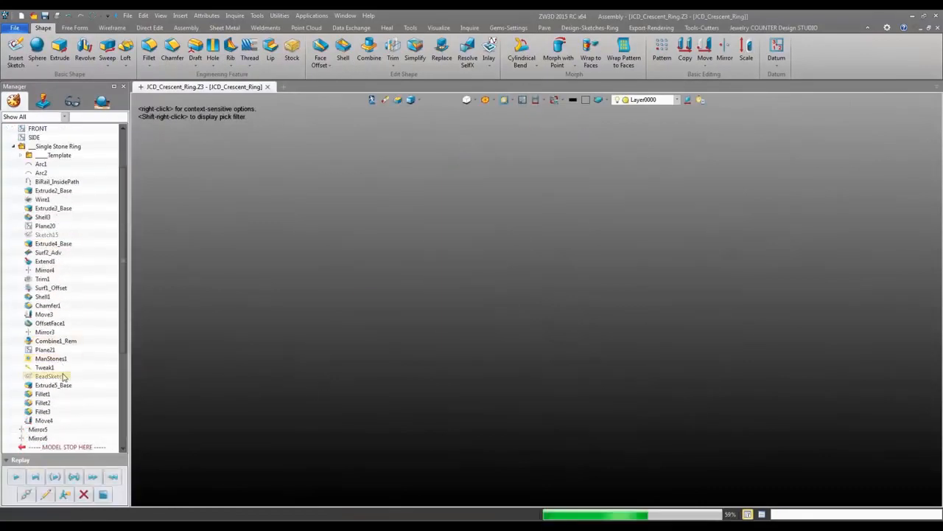
Confirm the new horizontal width dimension of the rounded slot sketch
{"action": "scroll", "scroll_direction": "down", "scroll_amount": 3}
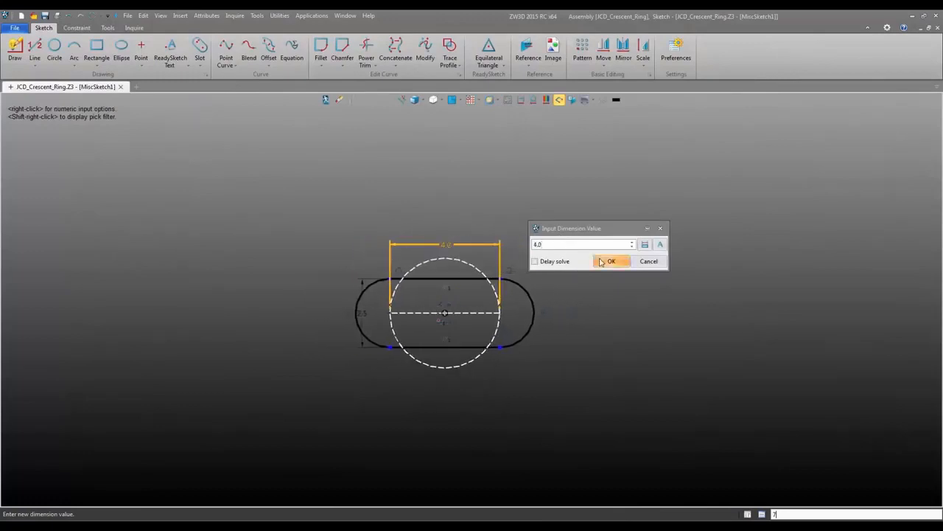
{"action": "left_click", "coordinate": [610, 261]}
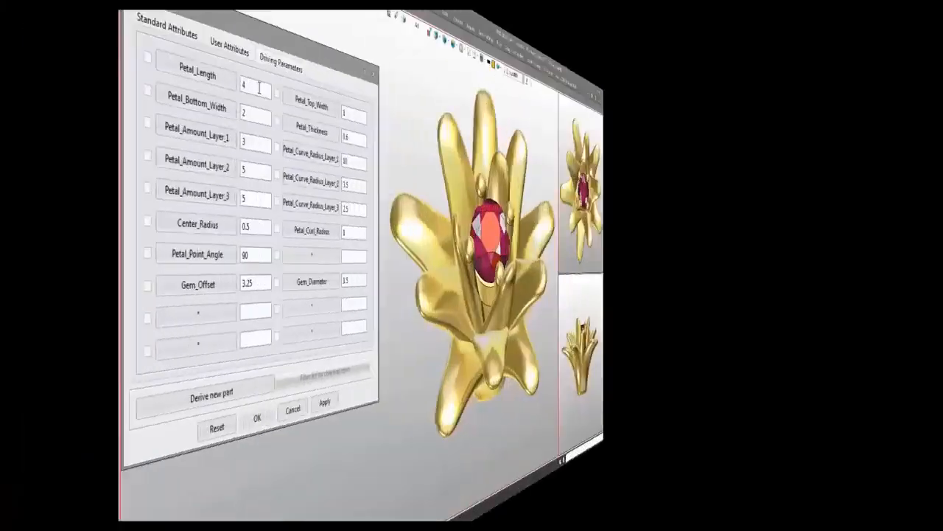
Increase Petal_Amount_Layer and Center_Radius in Part Attributes, applying each to regenerate the ruby flower
{"action": "left_click", "coordinate": [203, 365]}
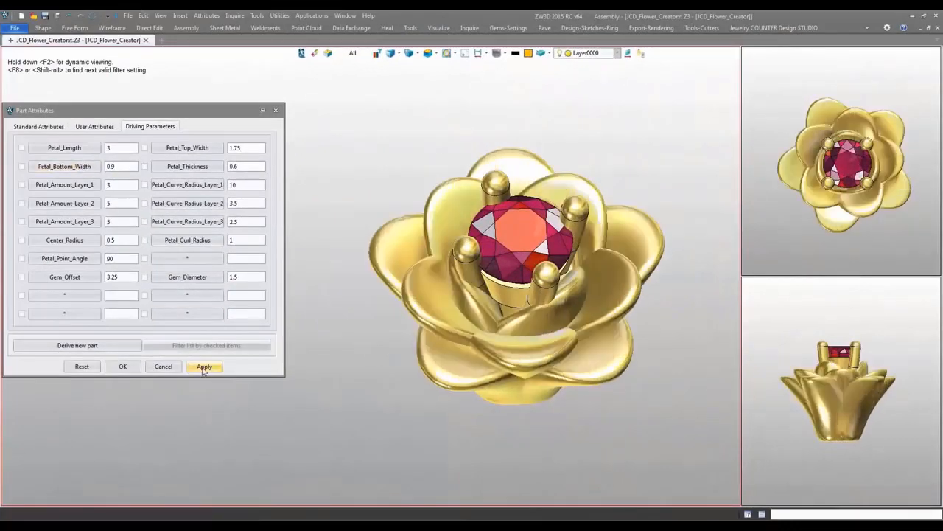
{"action": "left_click", "coordinate": [203, 366]}
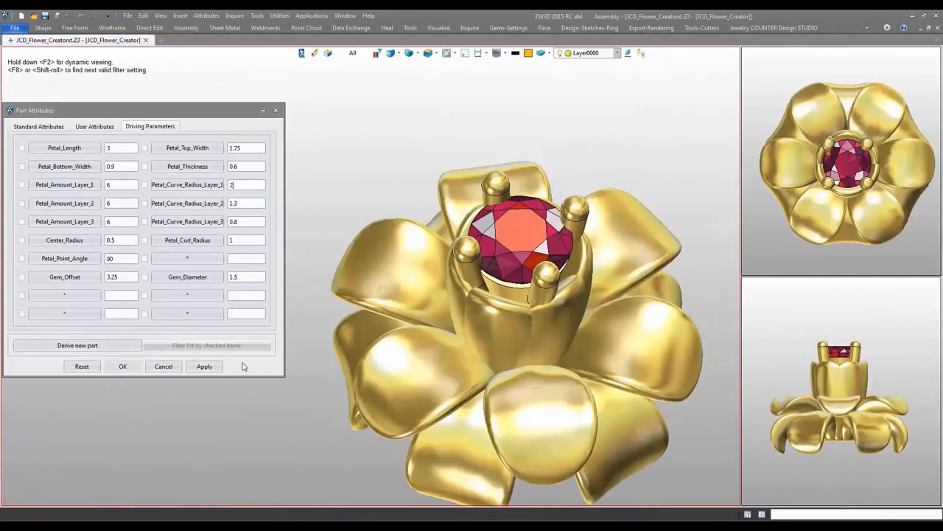
{"action": "left_click", "coordinate": [203, 366]}
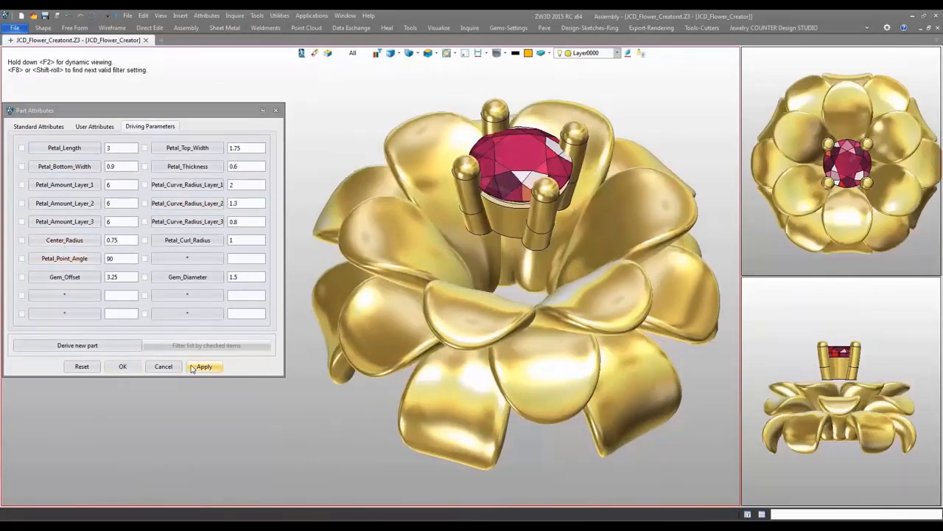
{"action": "left_click", "coordinate": [203, 366]}
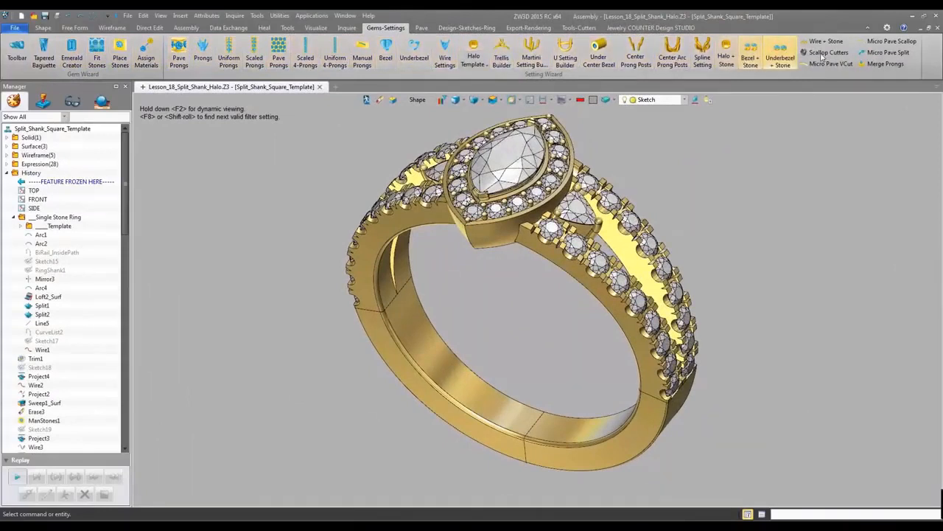
{"action": "left_click", "coordinate": [421, 27]}
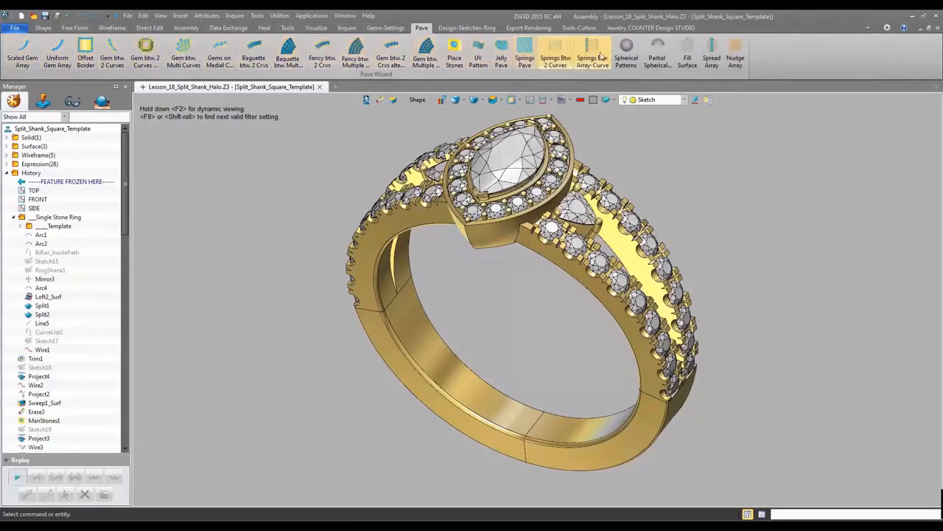
{"action": "left_click", "coordinate": [465, 26]}
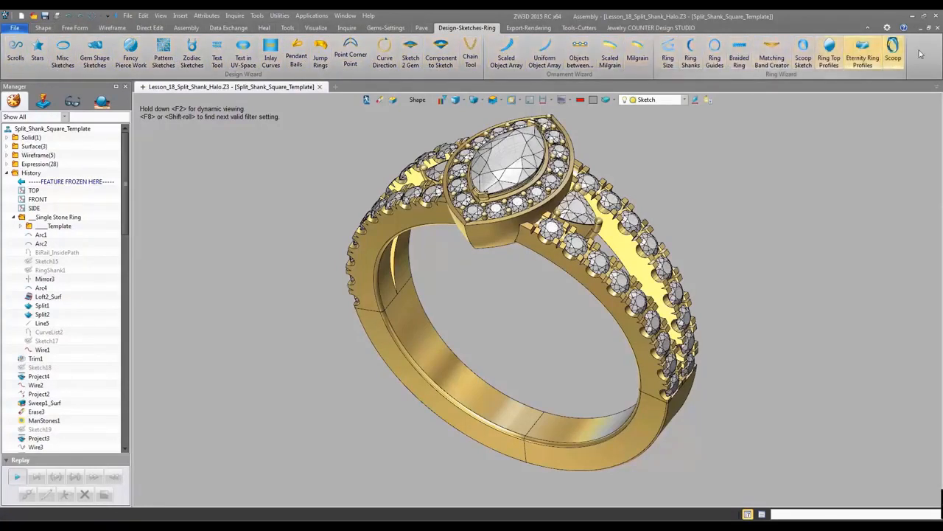
{"action": "left_click", "coordinate": [527, 27]}
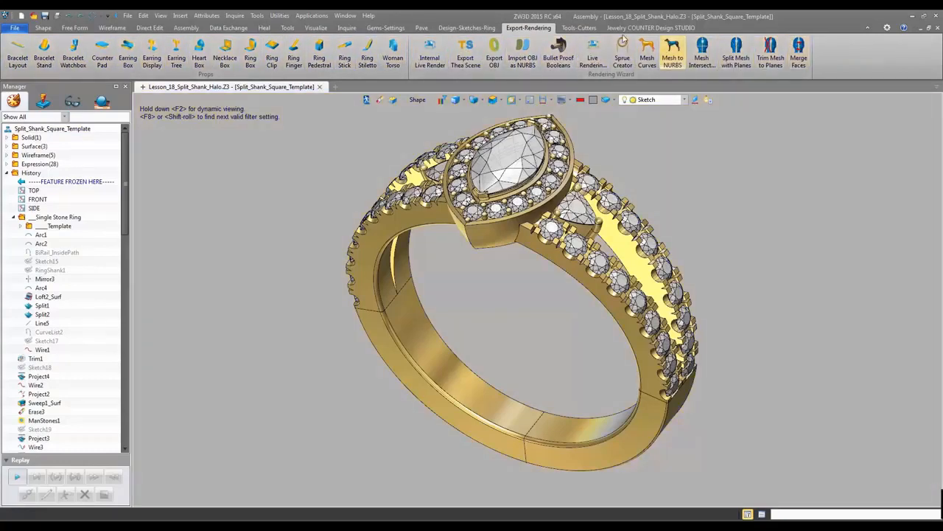
{"action": "left_click", "coordinate": [579, 28]}
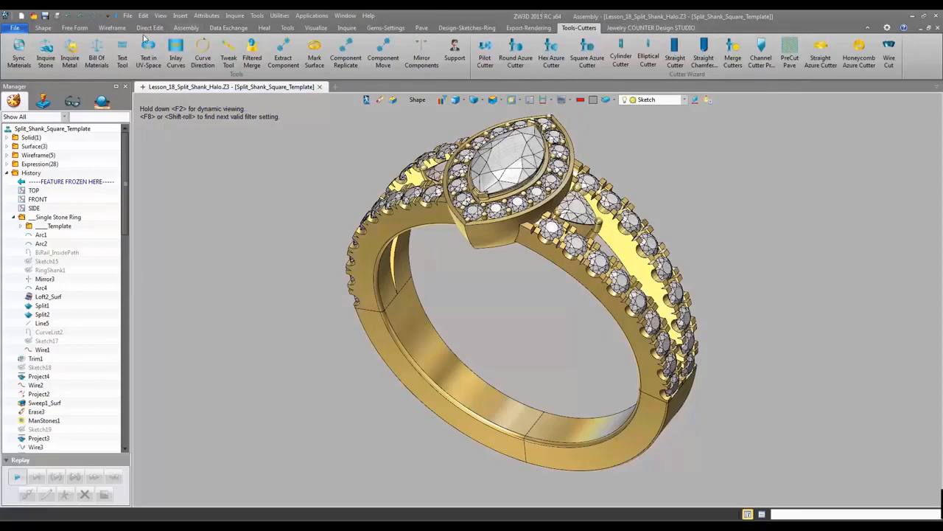
{"action": "mouse_move", "coordinate": [97, 59]}
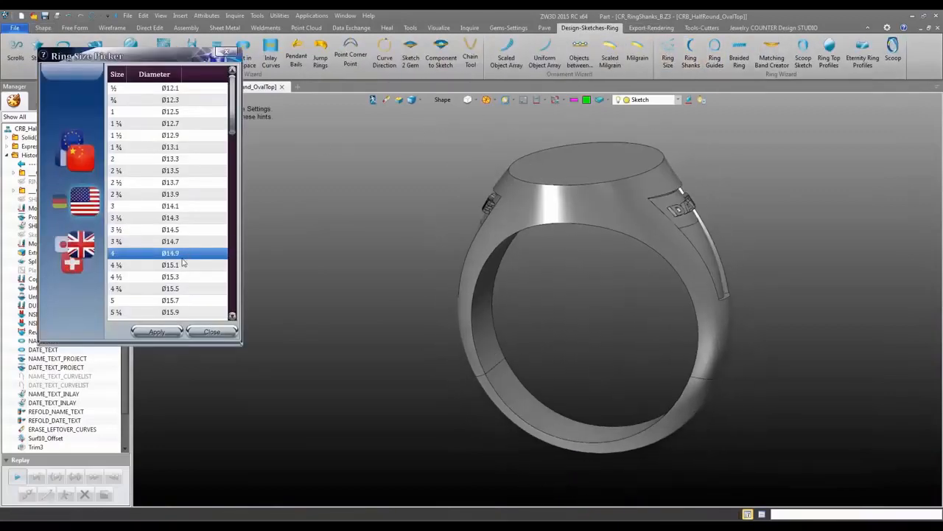
Lower Ring_Top_Height and adjust the shank and shield values in Driving Parameters, regenerating the class ring
{"action": "scroll", "scroll_direction": "down", "scroll_amount": 3}
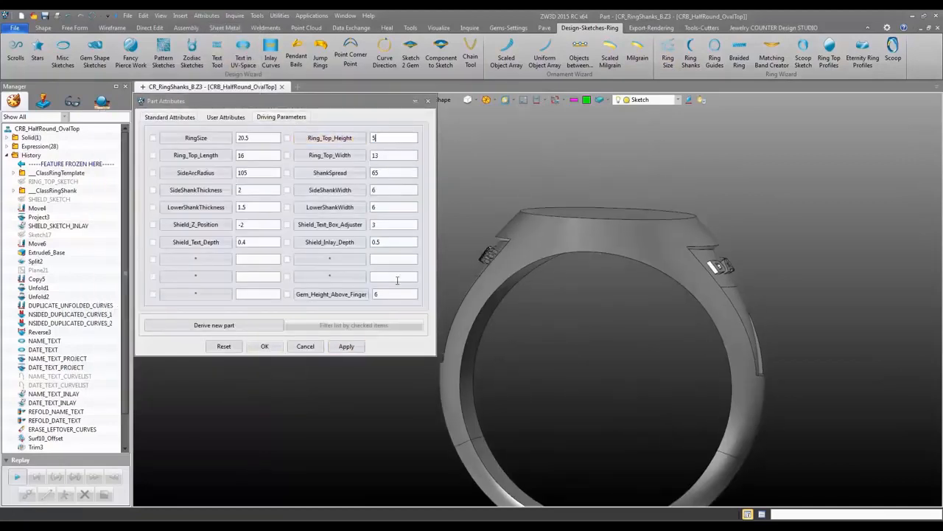
{"action": "left_click", "coordinate": [347, 346]}
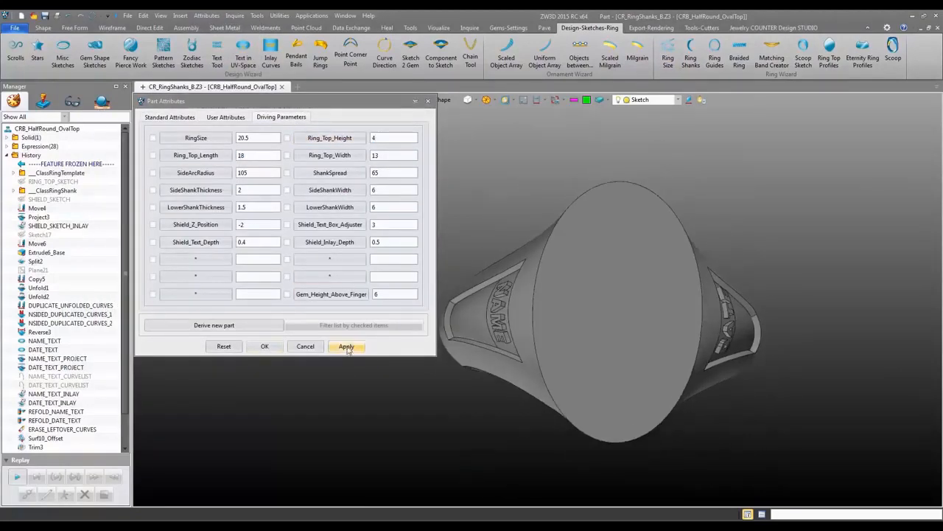
{"action": "left_click", "coordinate": [345, 346]}
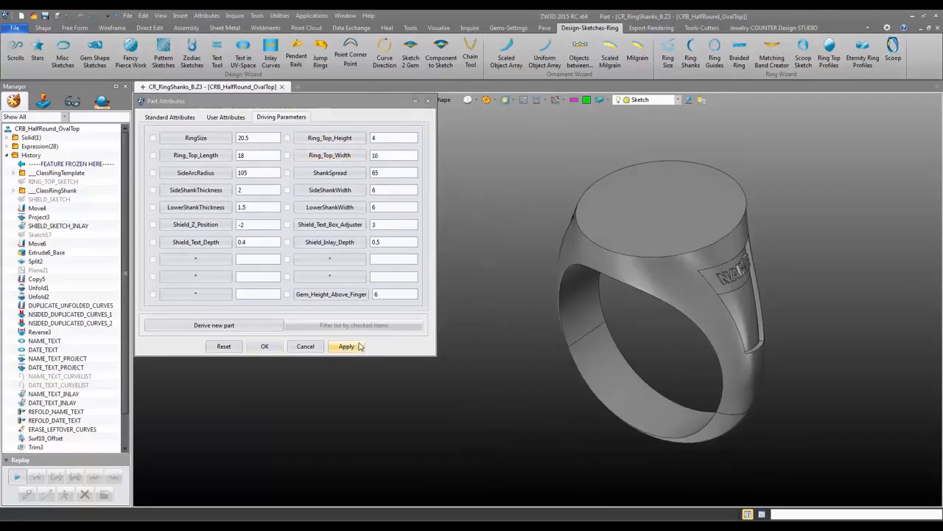
{"action": "left_click", "coordinate": [345, 346]}
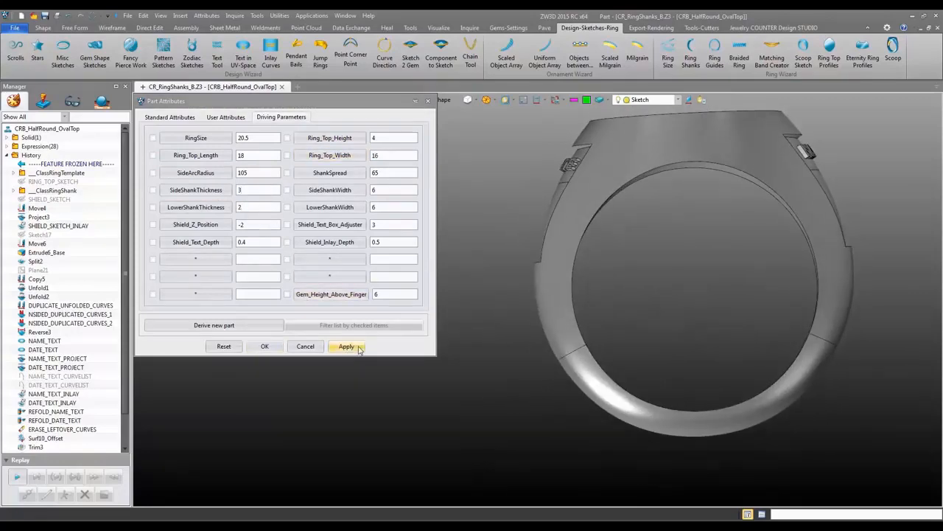
{"action": "left_click", "coordinate": [347, 346]}
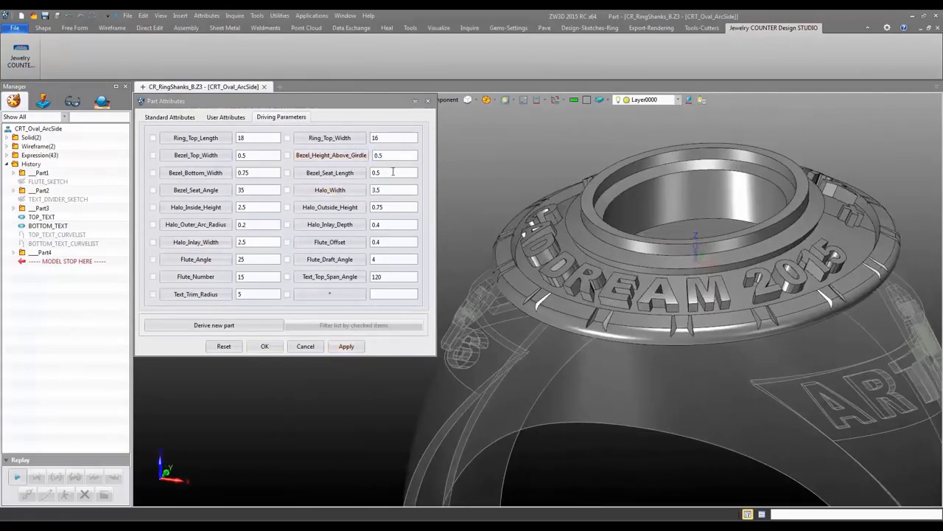
Reduce Bezel_Top_Width and Bezel_Height_Above_Girdle and apply the thinner, lower bezel
{"action": "left_click", "coordinate": [345, 347]}
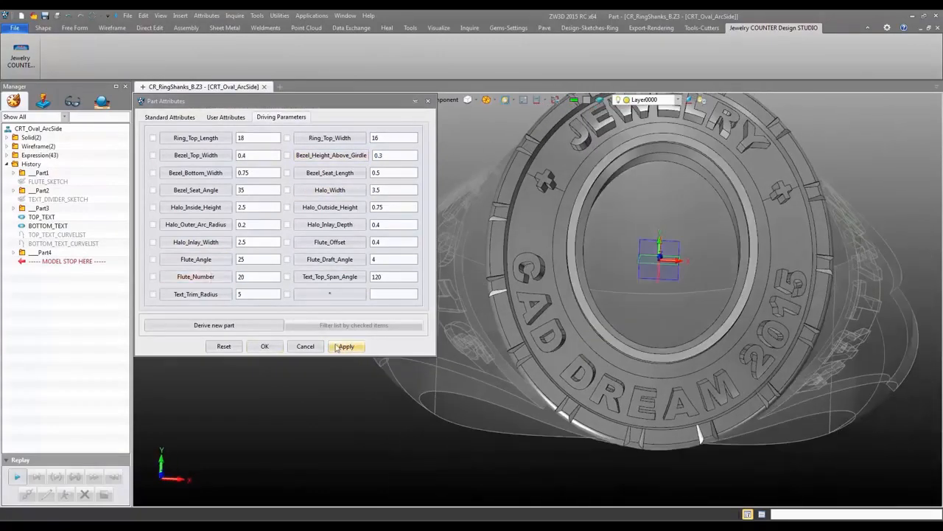
{"action": "left_click", "coordinate": [346, 345]}
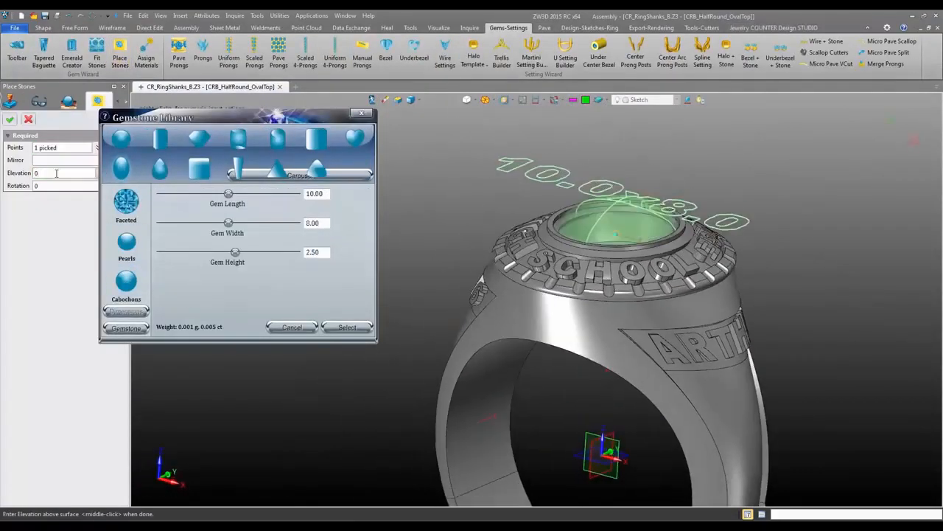
Place a blue cabochon from the Gemstone Library in the ring top, insert the bat, and begin scaling the baseball
{"action": "left_click", "coordinate": [346, 327]}
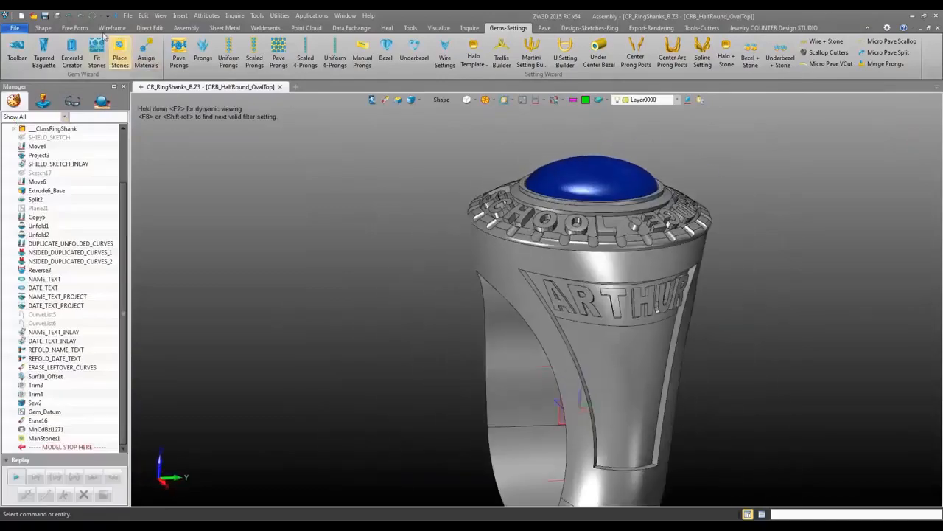
{"action": "left_click", "coordinate": [74, 26]}
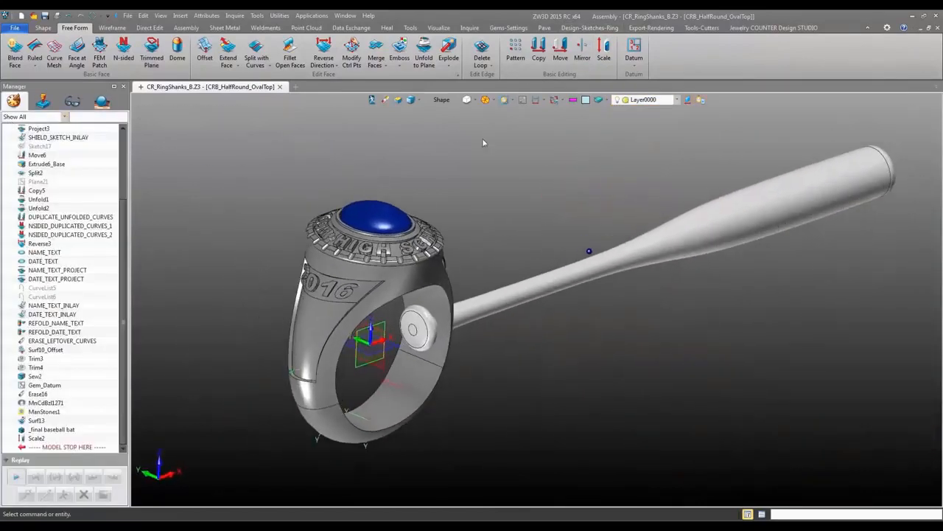
{"action": "left_click", "coordinate": [604, 56]}
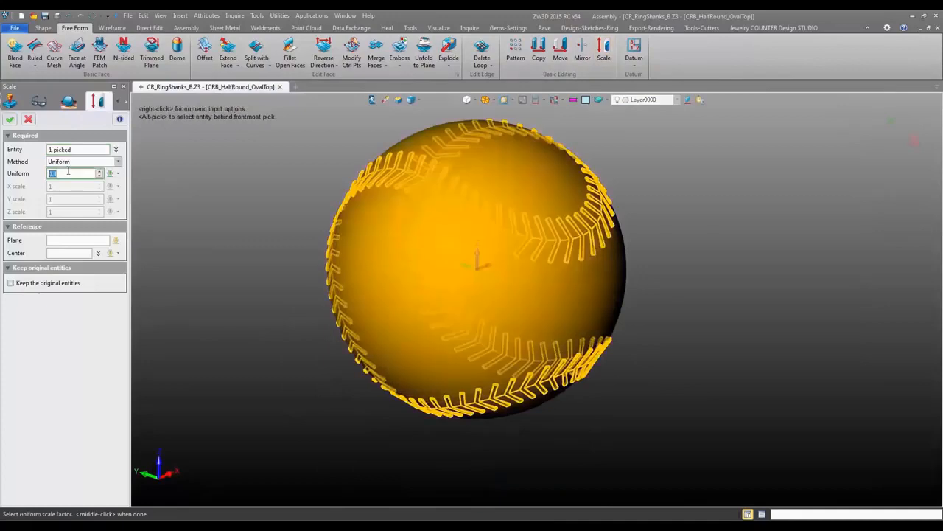